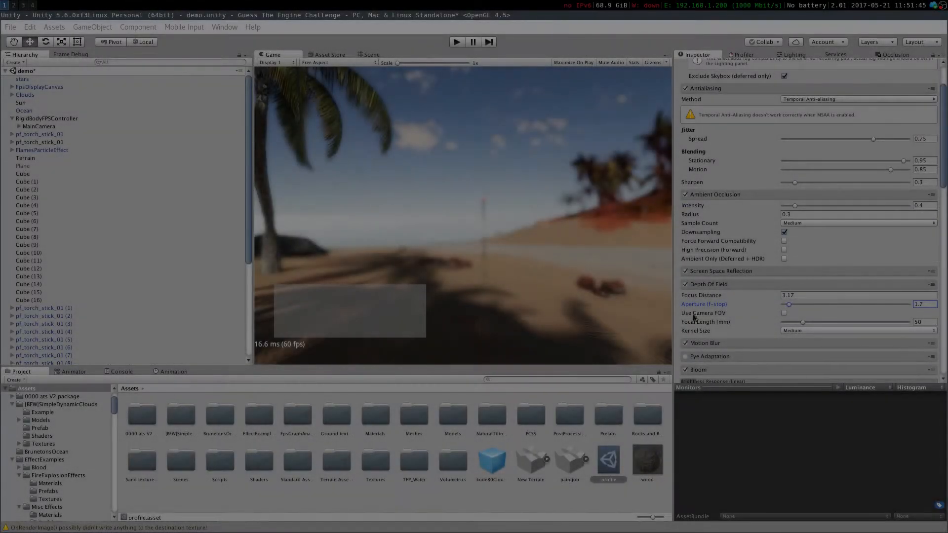
Step: Adjust the depth-of-field aperture and toggle the color grading effect in the profile
drag(858, 304, 786, 304)
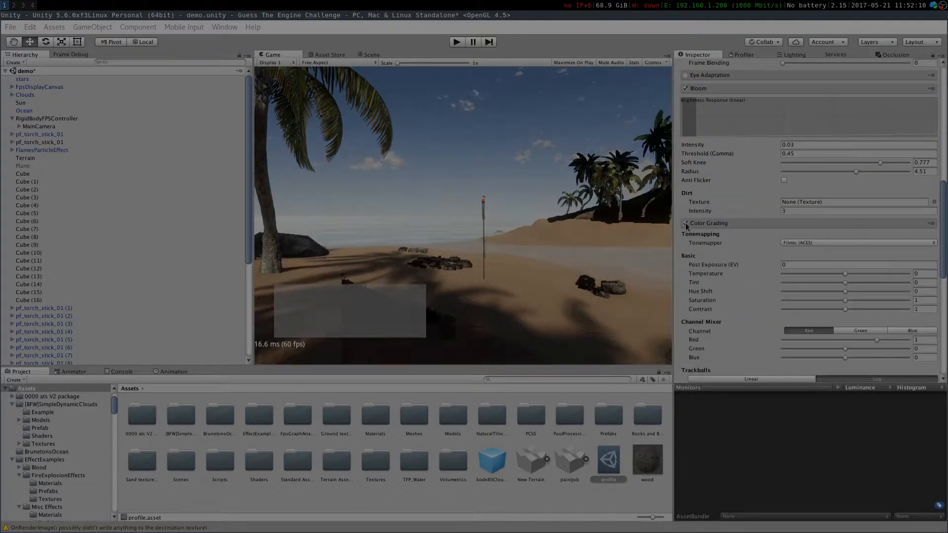
click(685, 223)
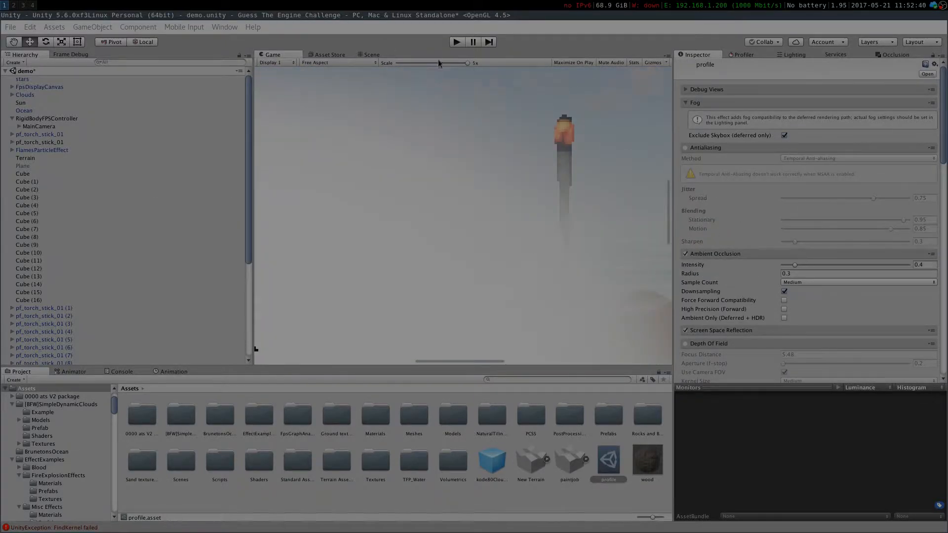
Step: Enable MainCamera's Post Processing Behaviour component and choose its antialiasing method
click(39, 126)
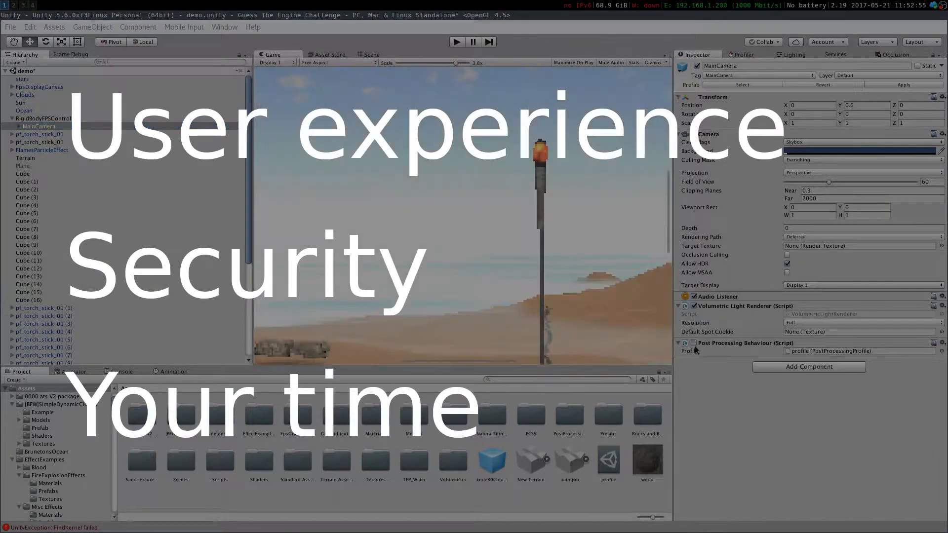
click(608, 463)
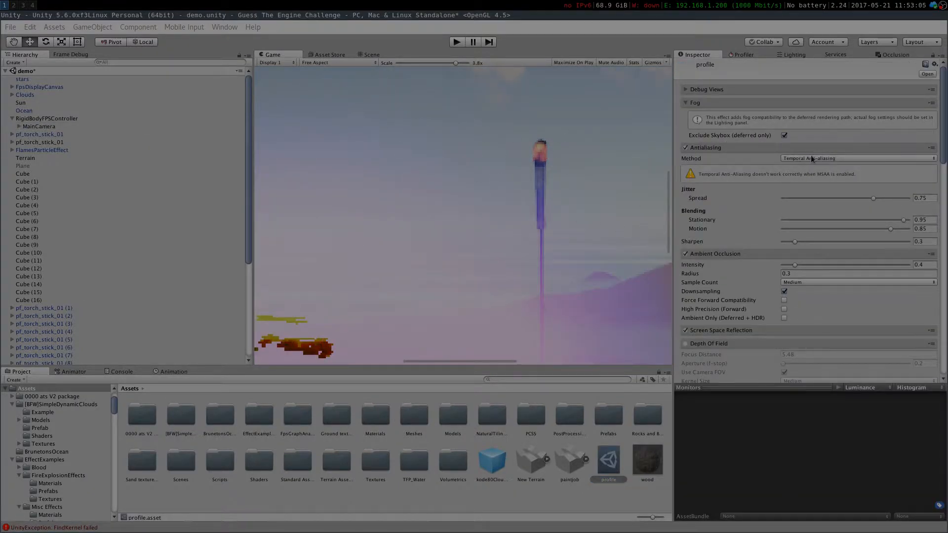
click(856, 158)
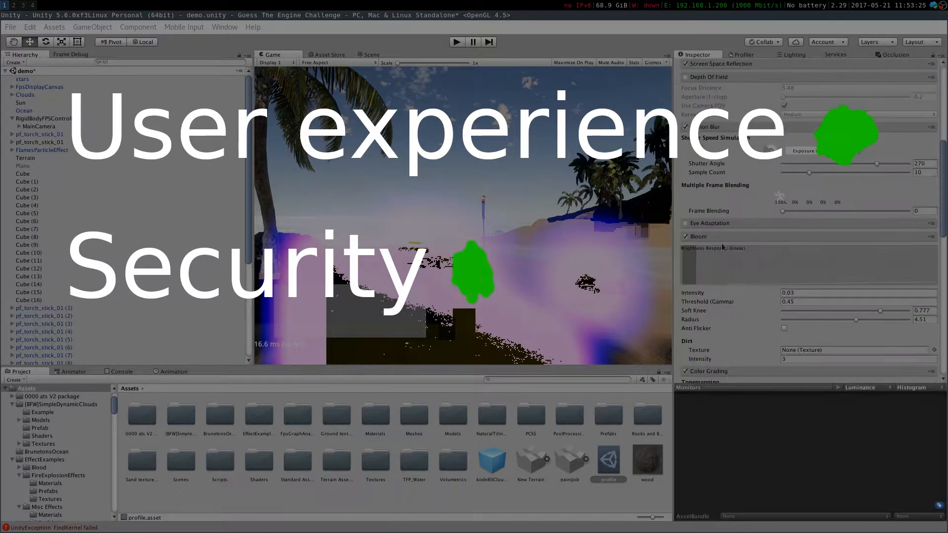
click(38, 126)
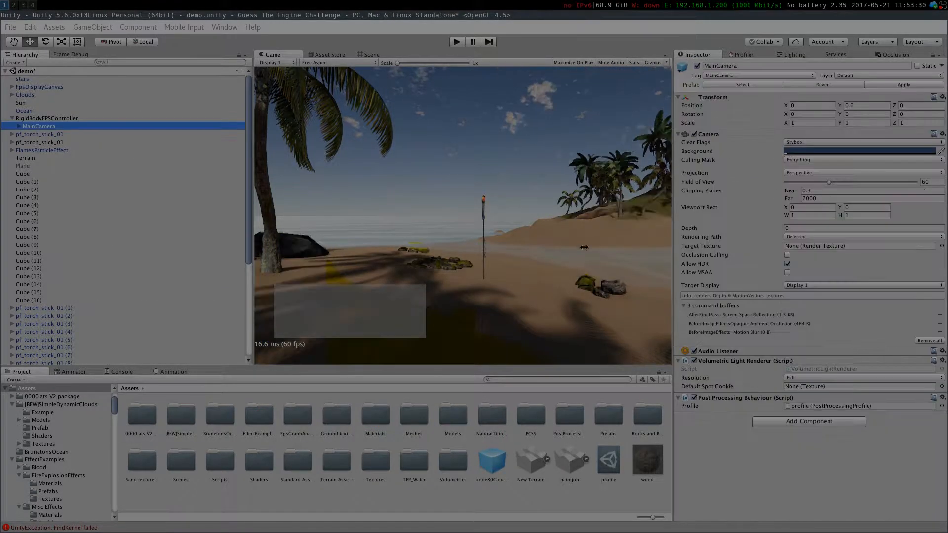
Step: Open the camera's post-processing profile and enable Chromatic Aberration
click(608, 462)
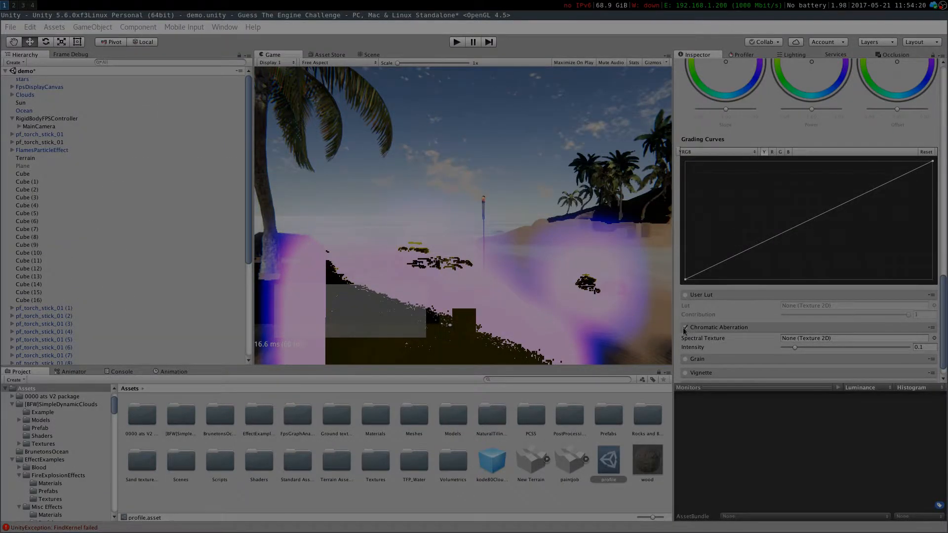
click(685, 359)
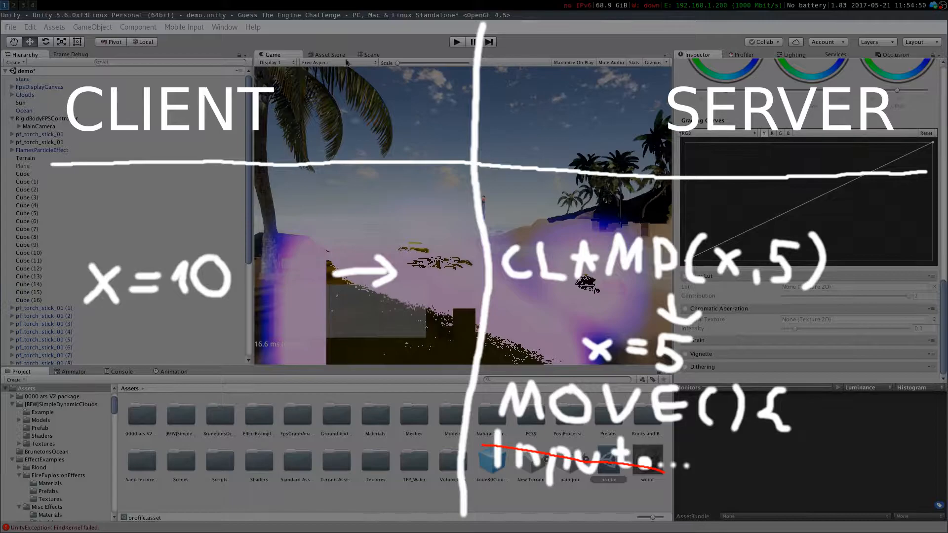
Step: Enter Play mode to run the island scene
click(371, 54)
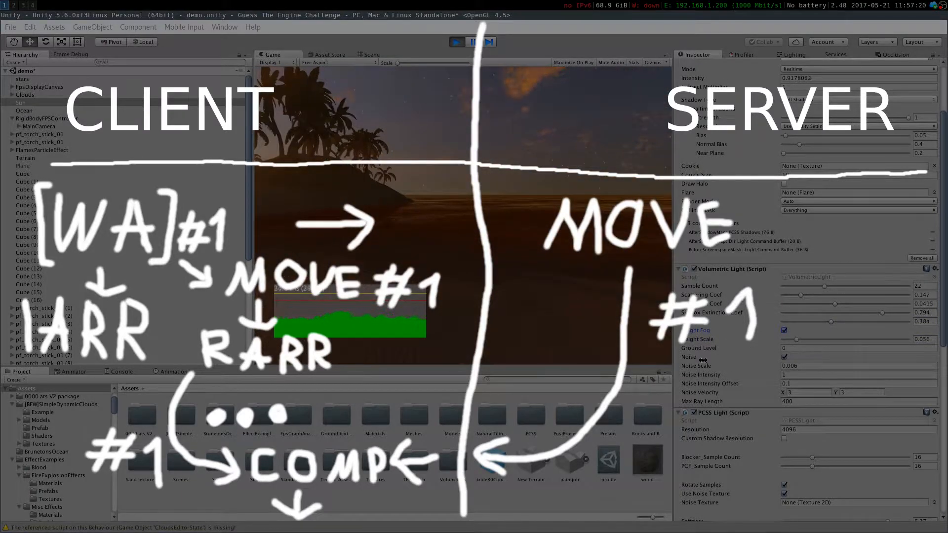
scroll(down, 3)
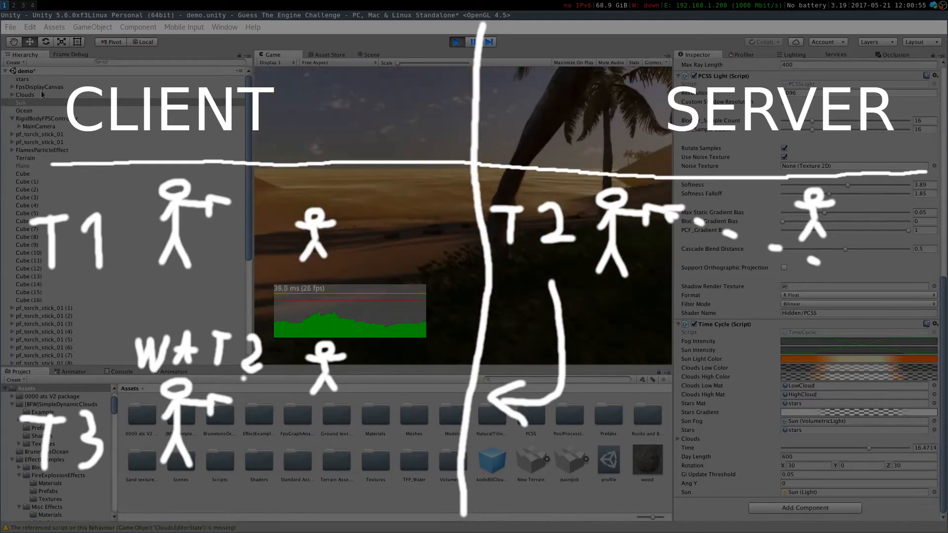
Step: Set RigidBodyFPSController's Mouse Look X Sensitivity to 0.3, then reselect Sun
click(47, 118)
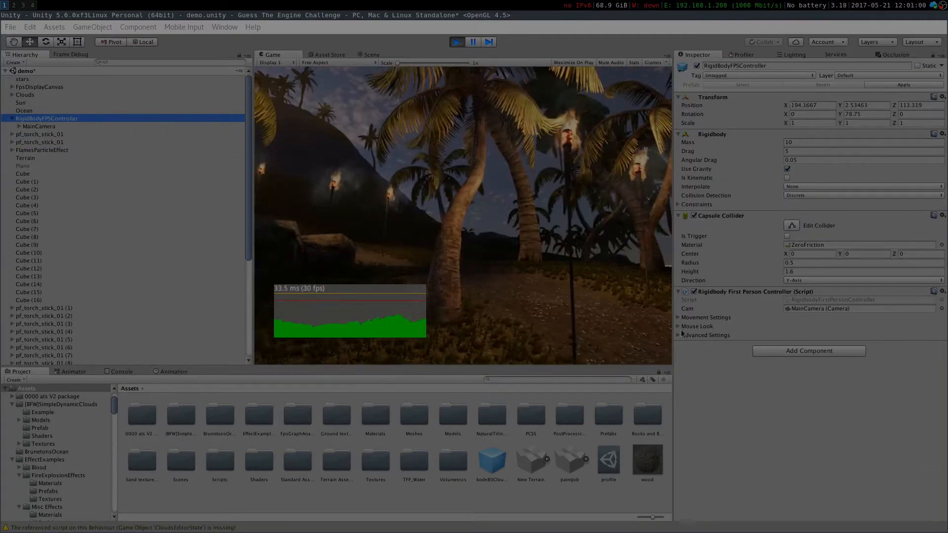
click(678, 327)
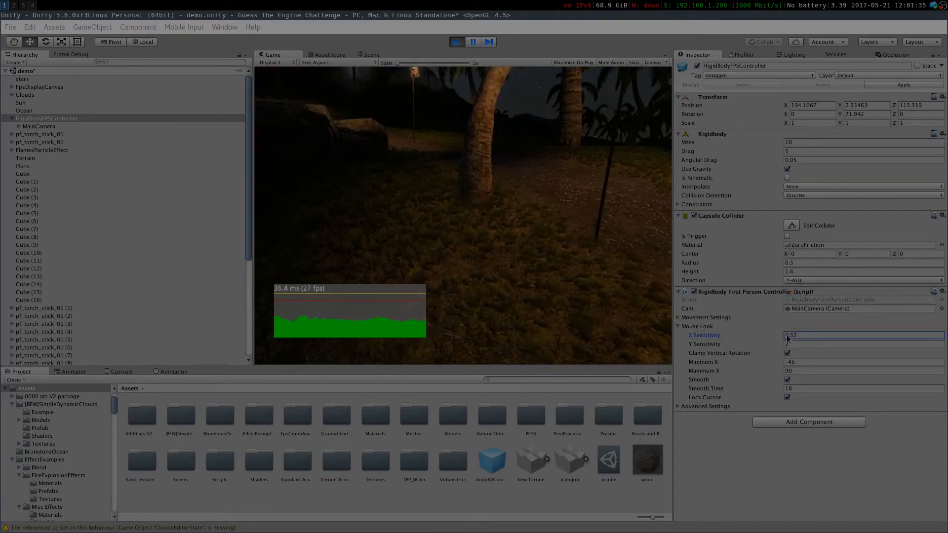
text(5.37)
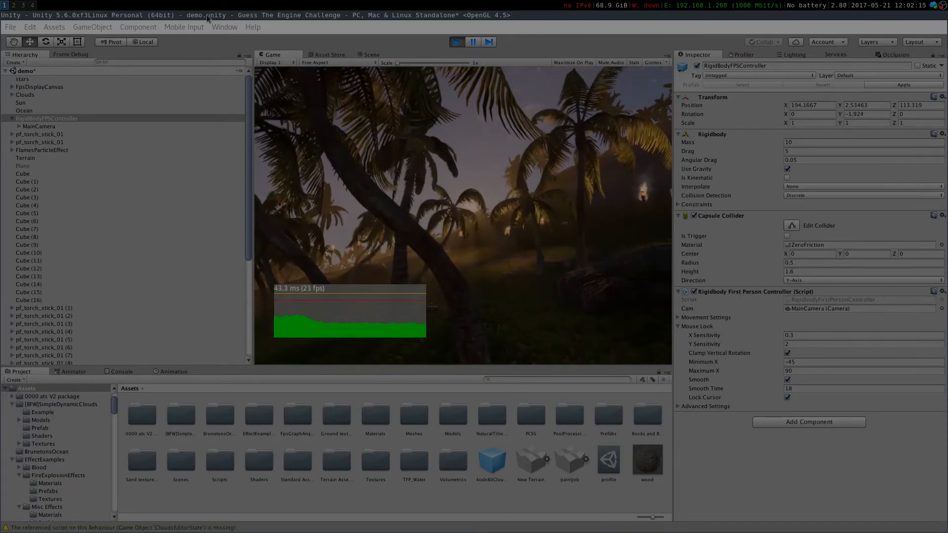
click(20, 103)
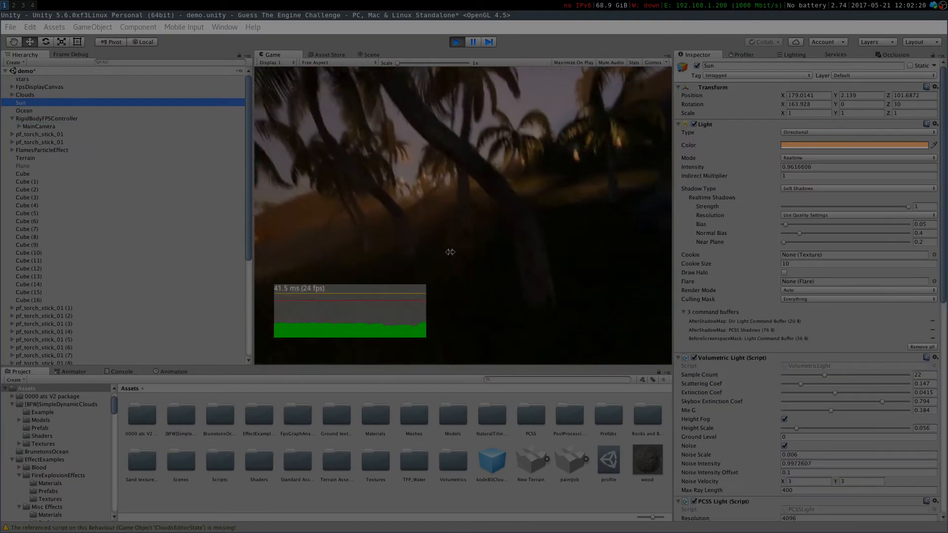